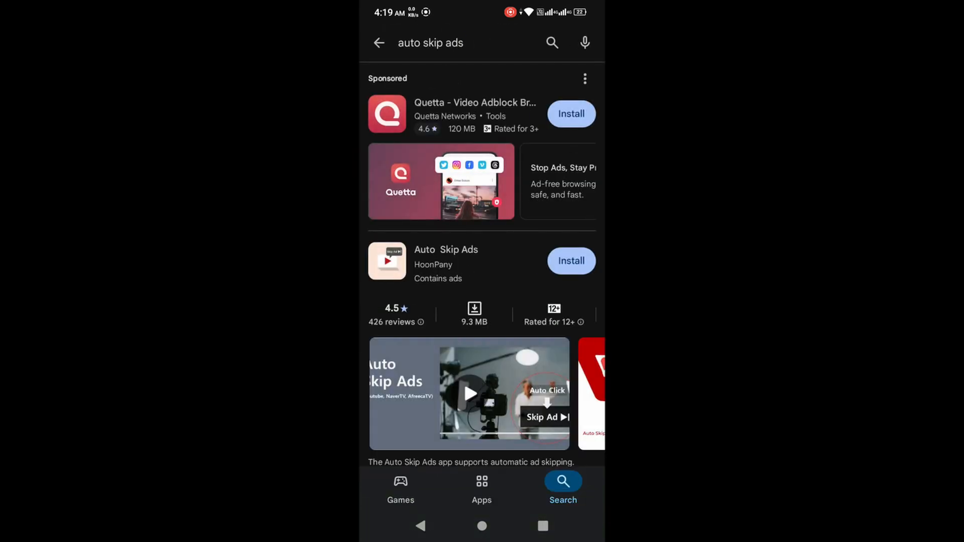
Install Auto Skip Ads by HoonPany from the 'auto skip ads' search results.
{"action": "left_click", "coordinate": [570, 260]}
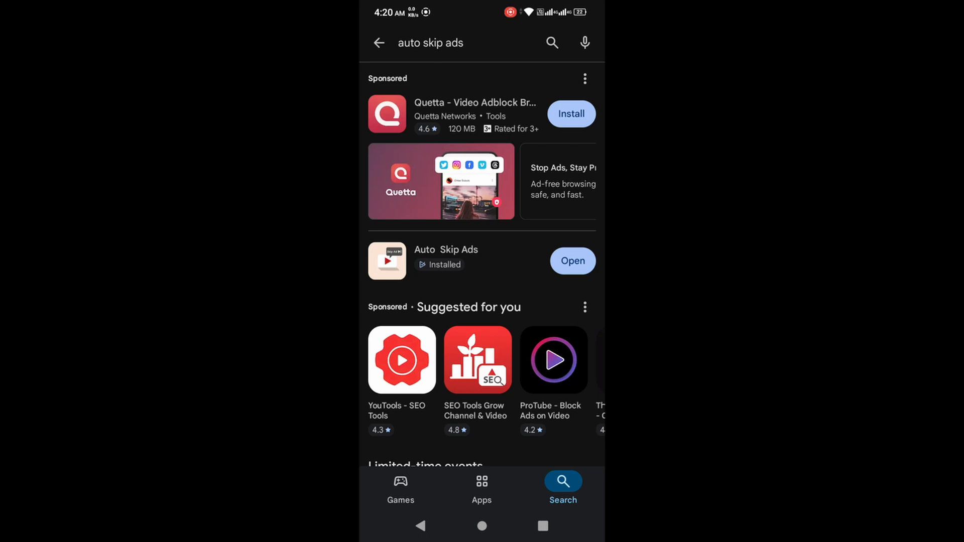
{"action": "left_click", "coordinate": [571, 260]}
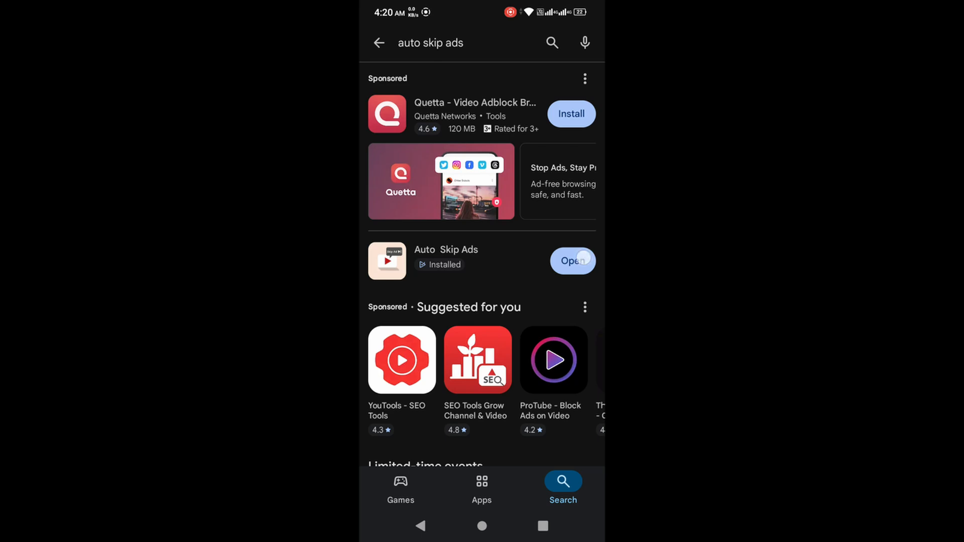
Open Auto Skip Ads, choose Get permission, and select it under Downloaded apps in Accessibility.
{"action": "left_click", "coordinate": [571, 261]}
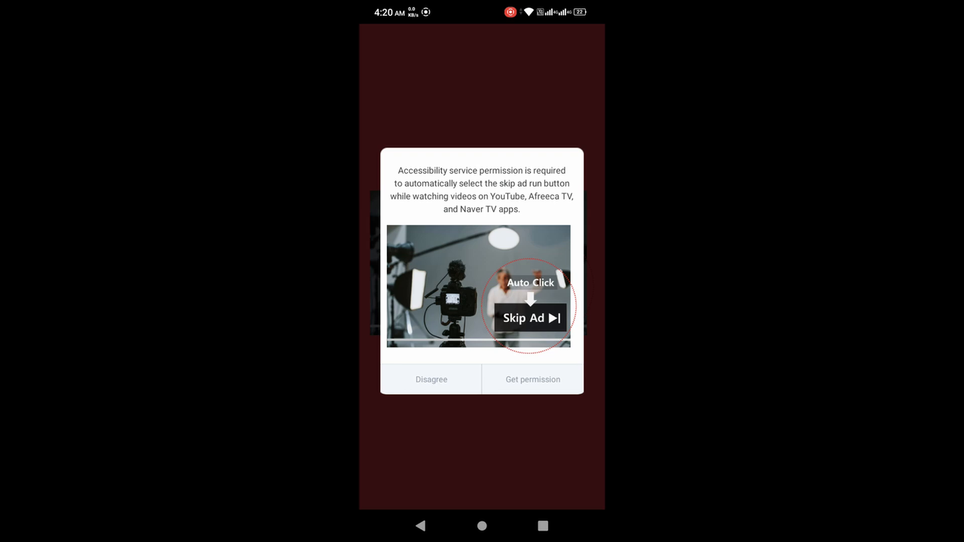
{"action": "left_click", "coordinate": [532, 380]}
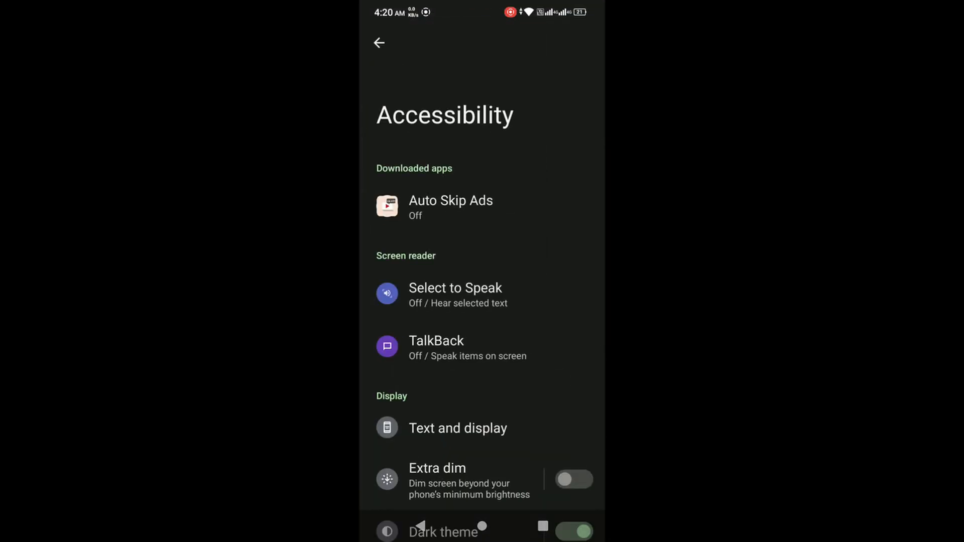
{"action": "left_click", "coordinate": [449, 206]}
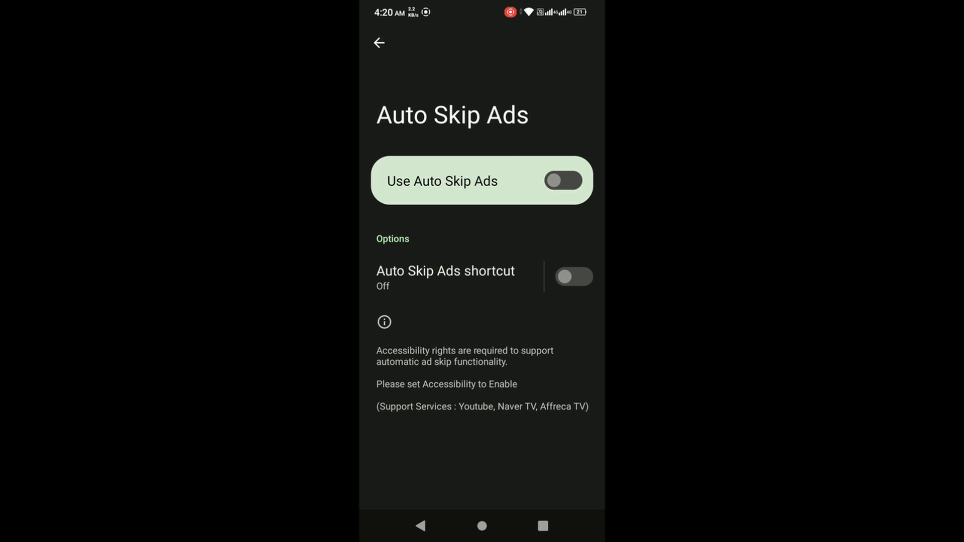
{"action": "left_click", "coordinate": [561, 180]}
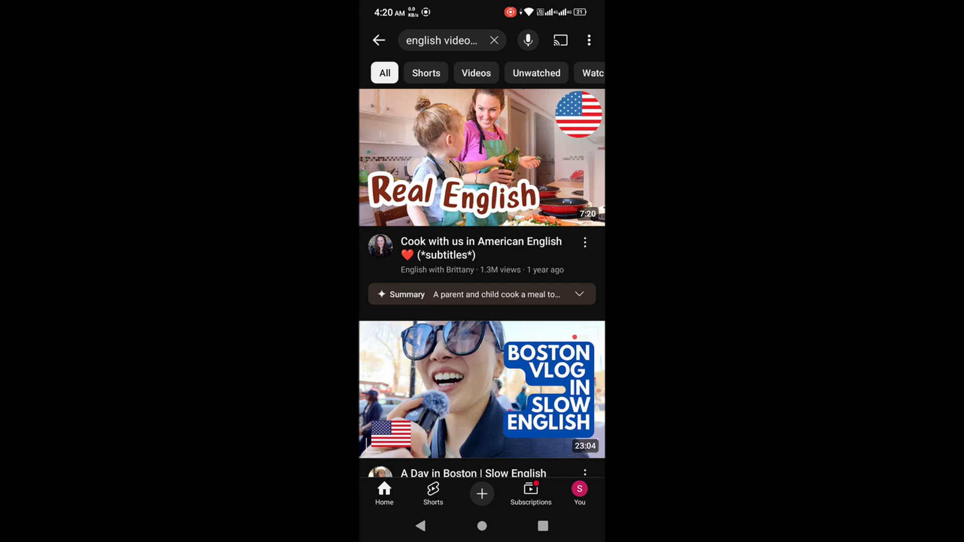
Scroll the English video results past the Boston vlog to the NYC vlog and film-versus-movie lesson.
{"action": "scroll", "scroll_direction": "down", "scroll_amount": 3}
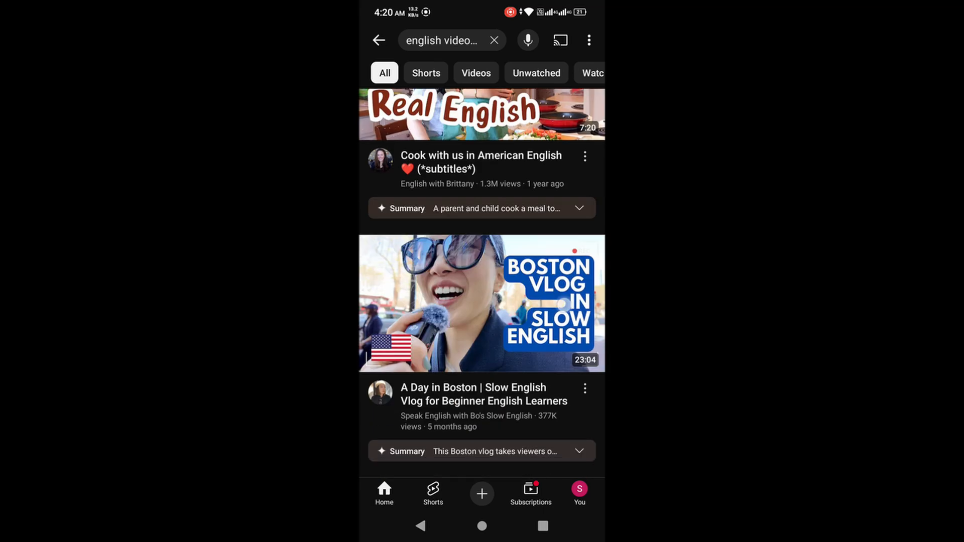
{"action": "scroll", "scroll_direction": "down", "scroll_amount": 3}
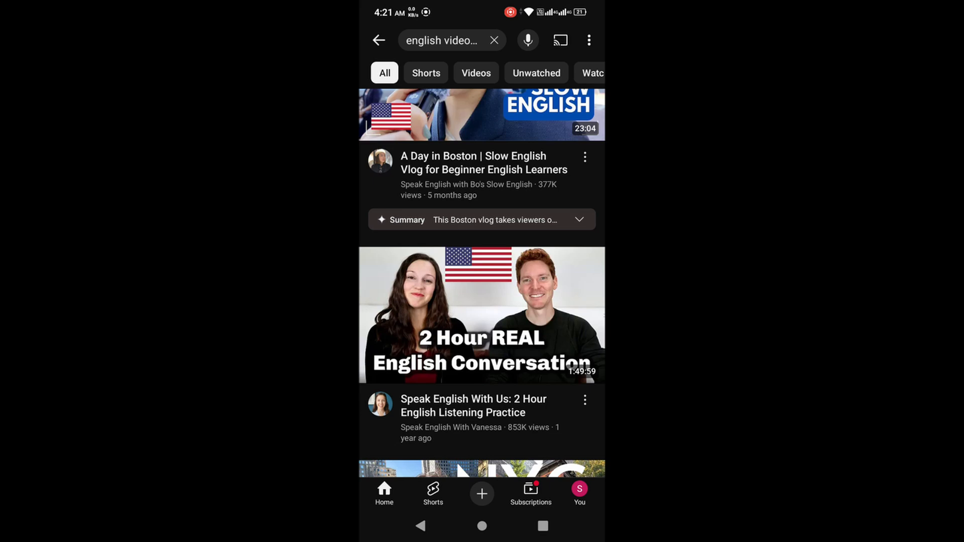
{"action": "scroll", "scroll_direction": "down", "scroll_amount": 3}
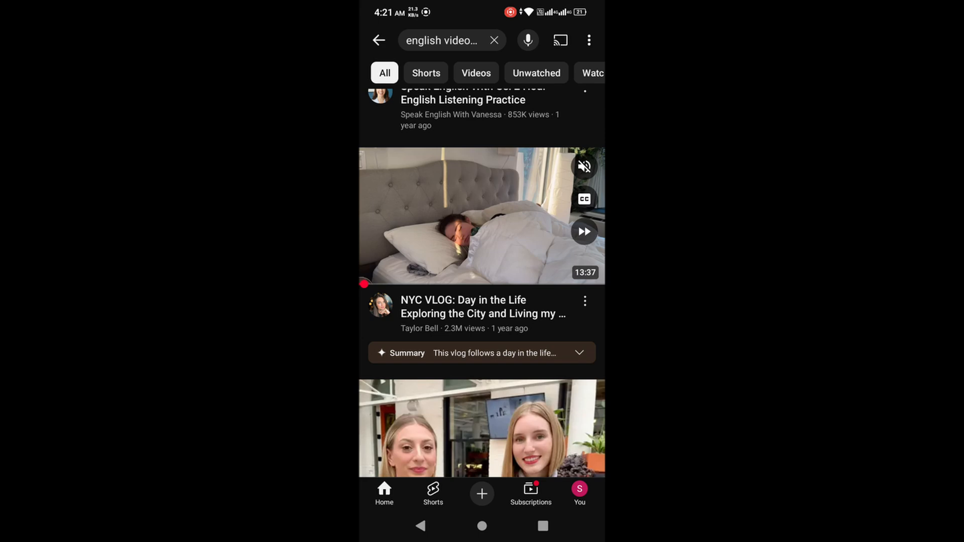
{"action": "scroll", "scroll_direction": "down", "scroll_amount": 3}
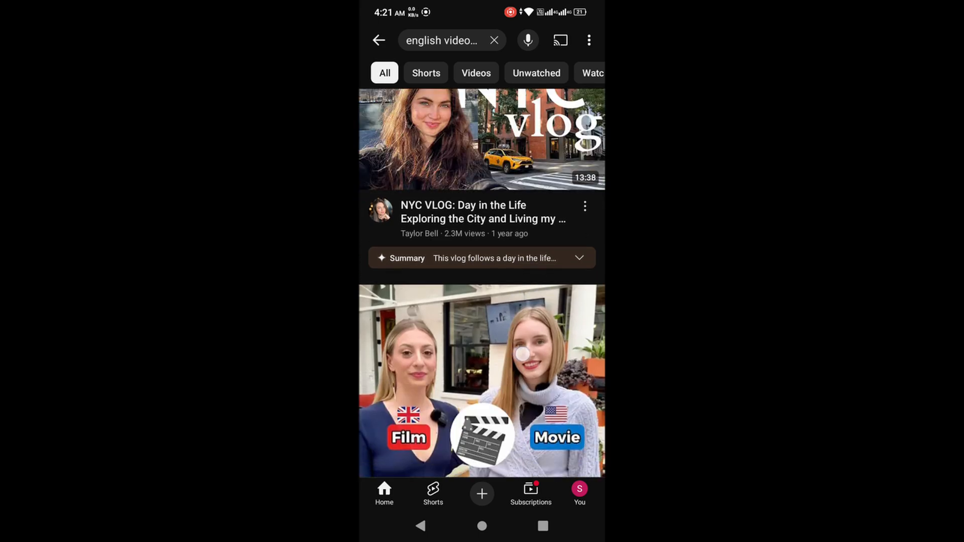